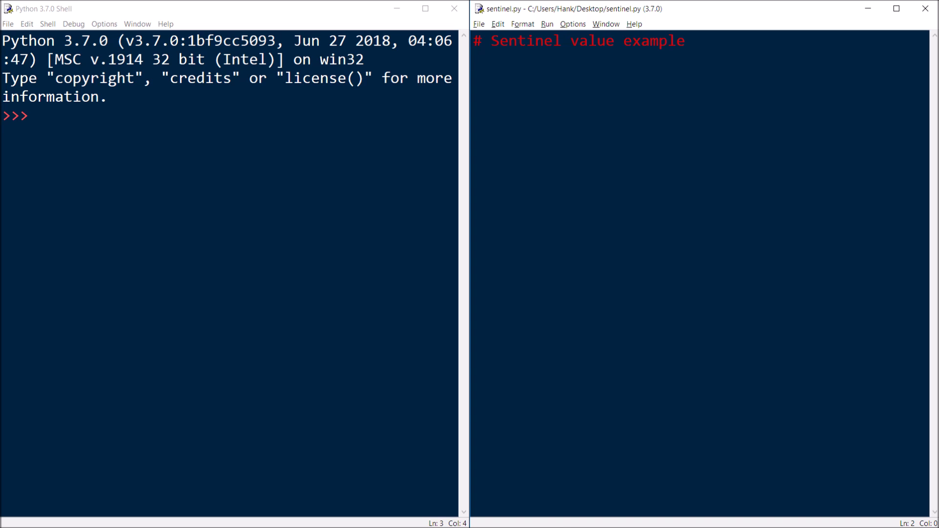
- Define SENTINEL = -99 below the header, annotated with the comment # our "special value"
click(475, 58)
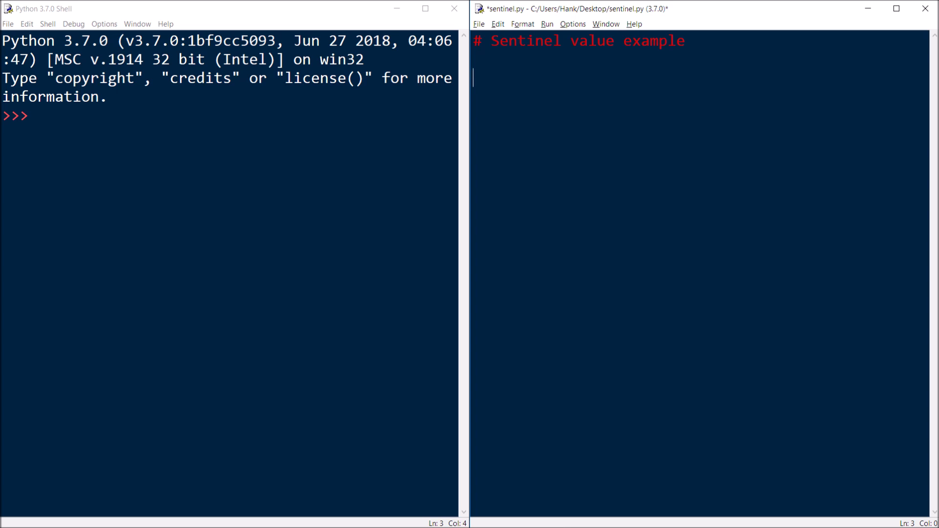
text(SE)
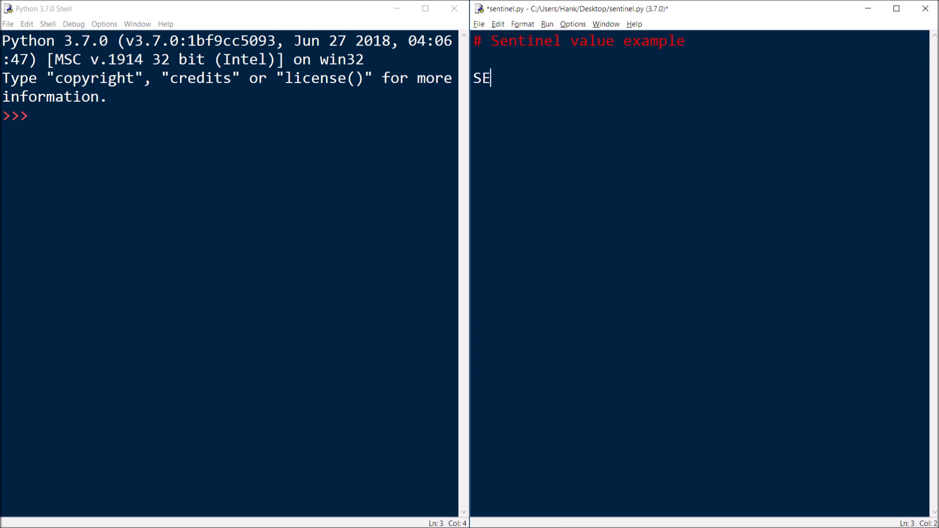
text(NTINEL)
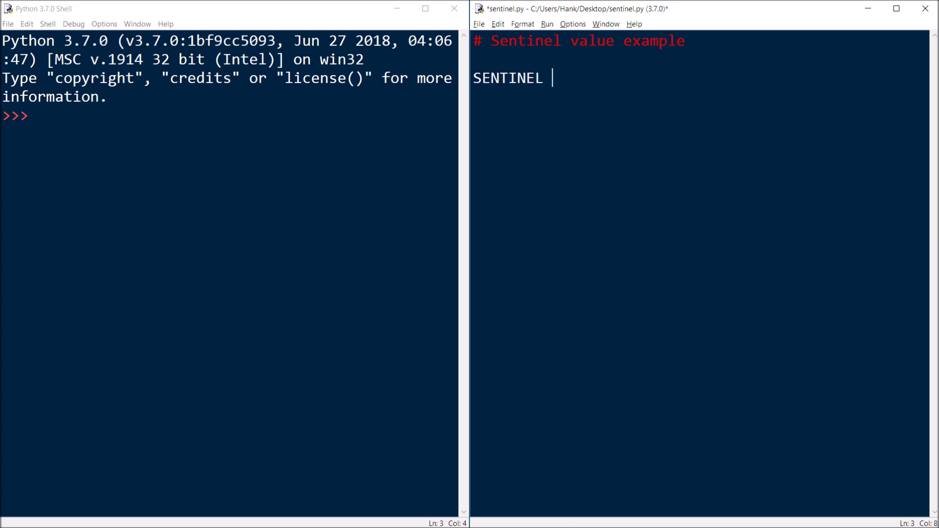
text(= -99)
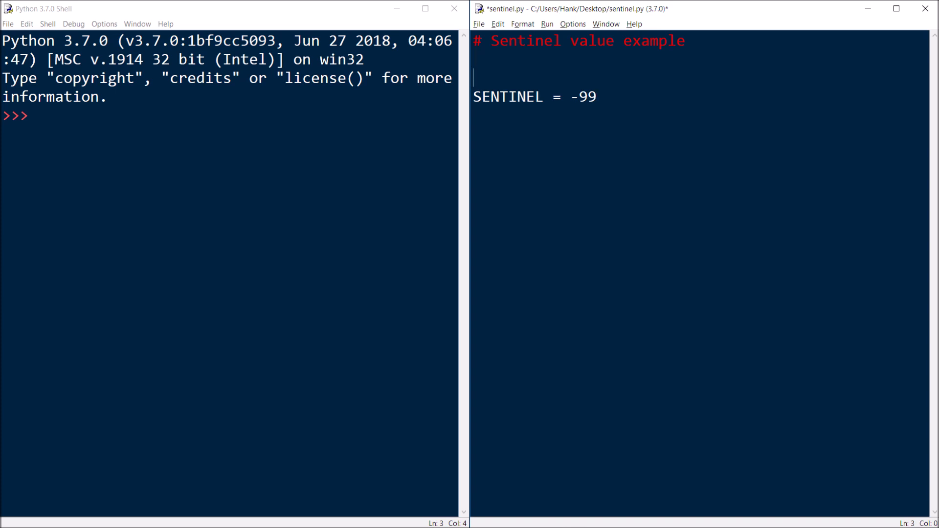
text(# our "sp)
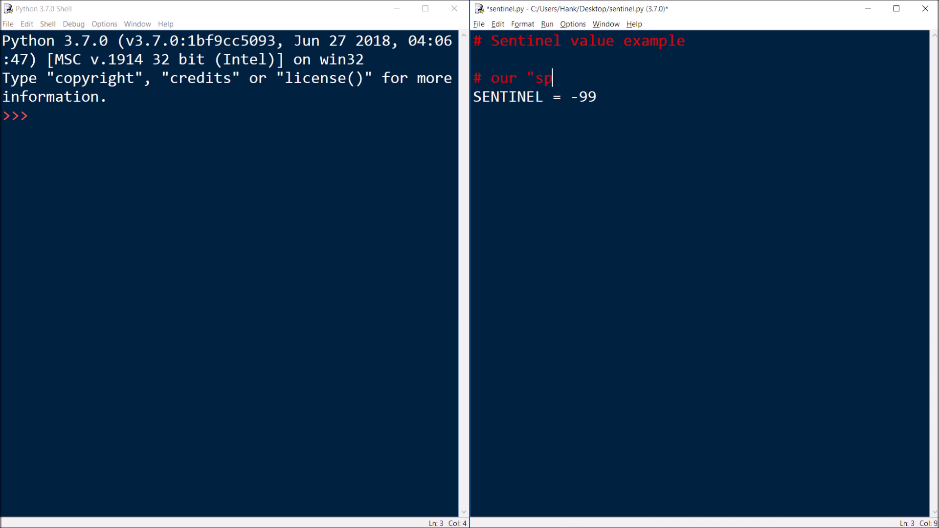
text(ecial value")
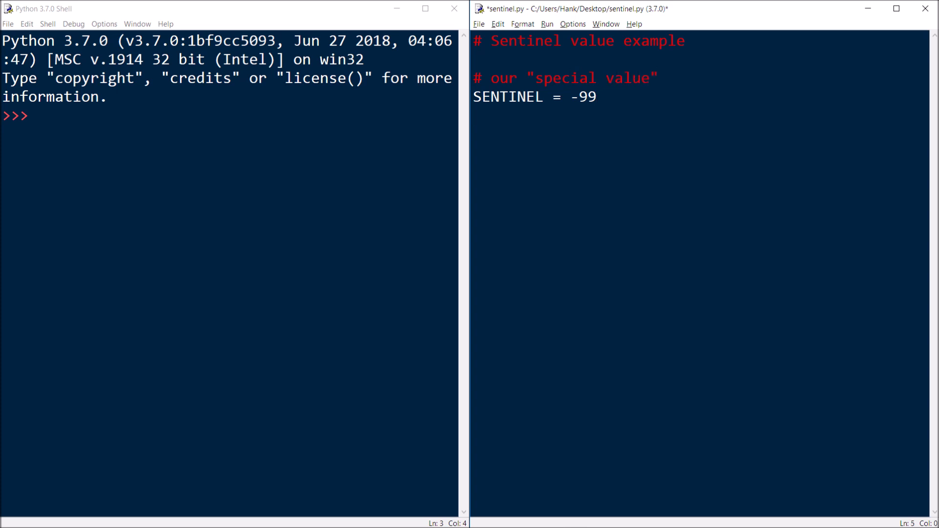
- Add the comment # asking for a number below the SENTINEL assignment
key(Enter)
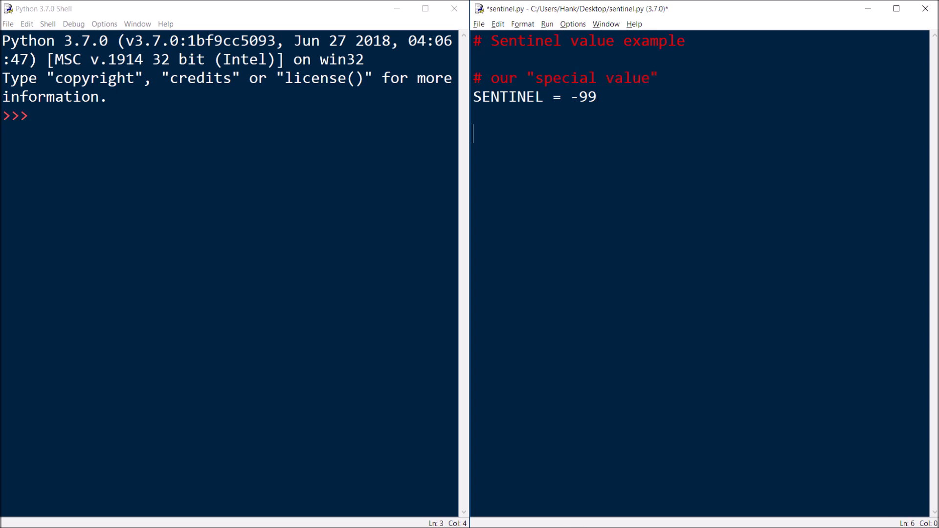
text(# ask)
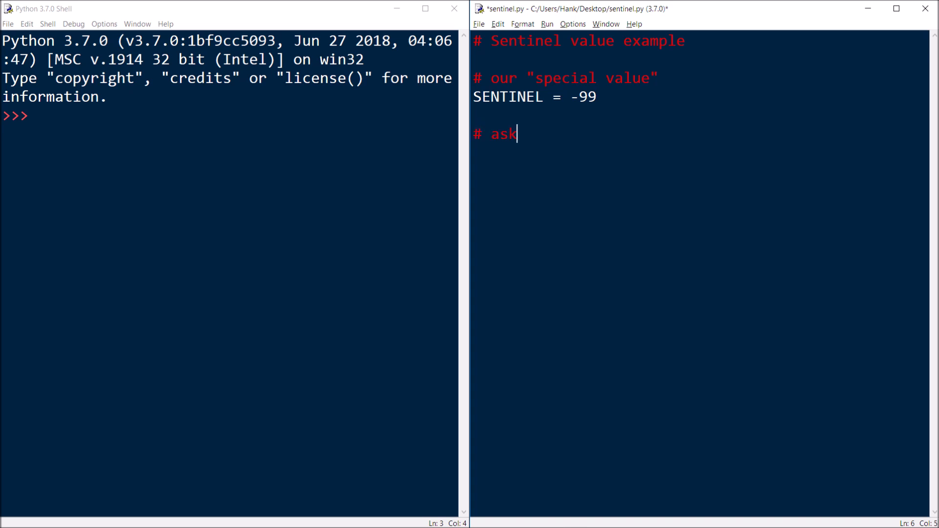
text(ing for a n)
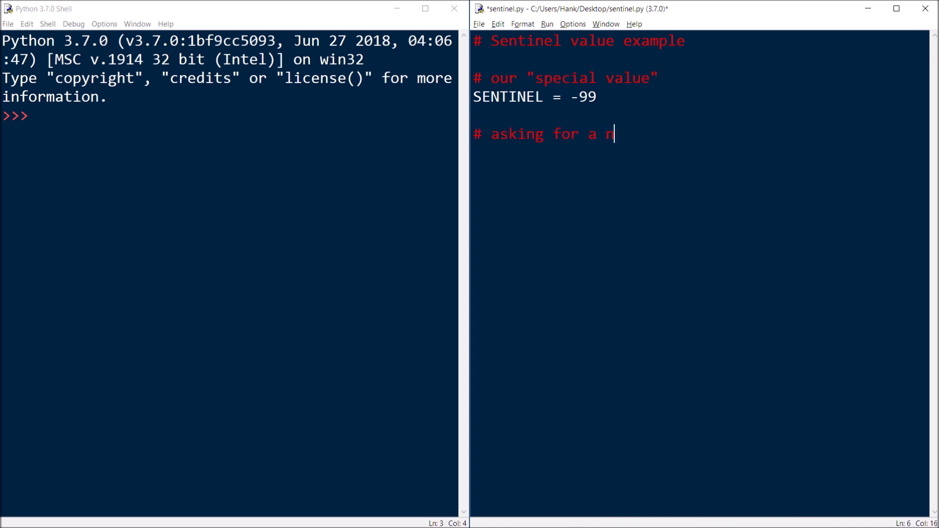
text(umber)
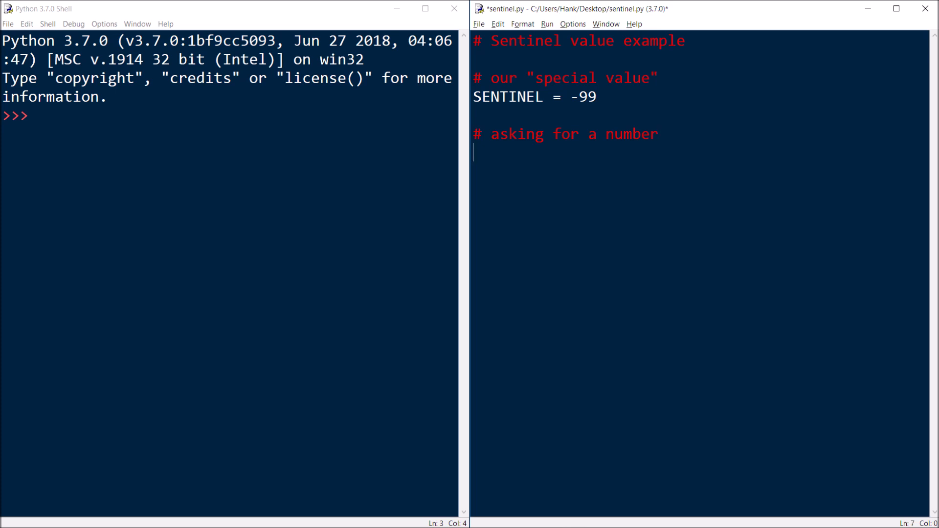
- Write n = int(input('Enter a number to display, -99 to quit')) to read the first number
text(n)
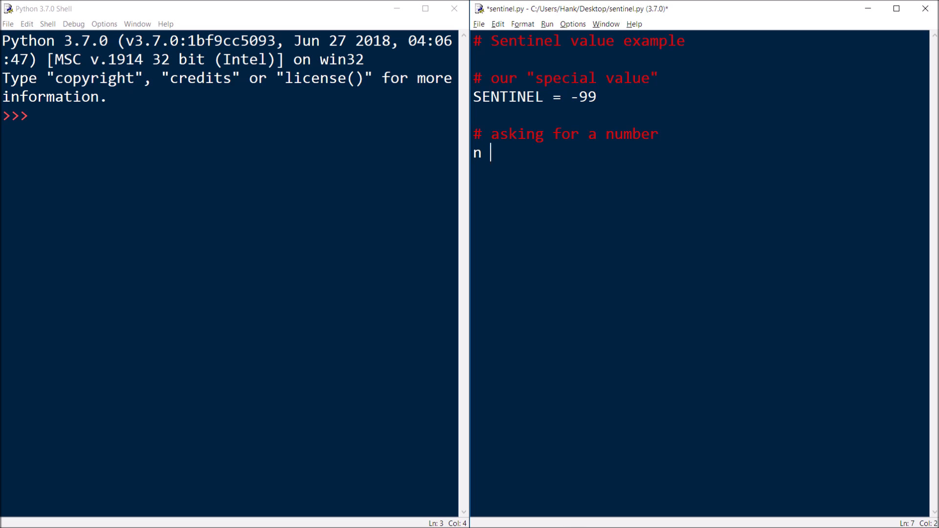
text(= i)
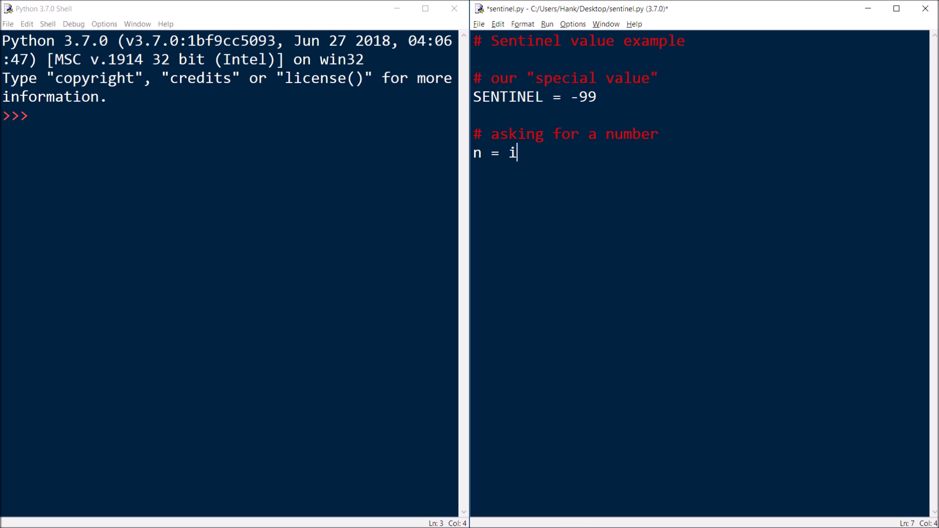
text(nt(inpu)
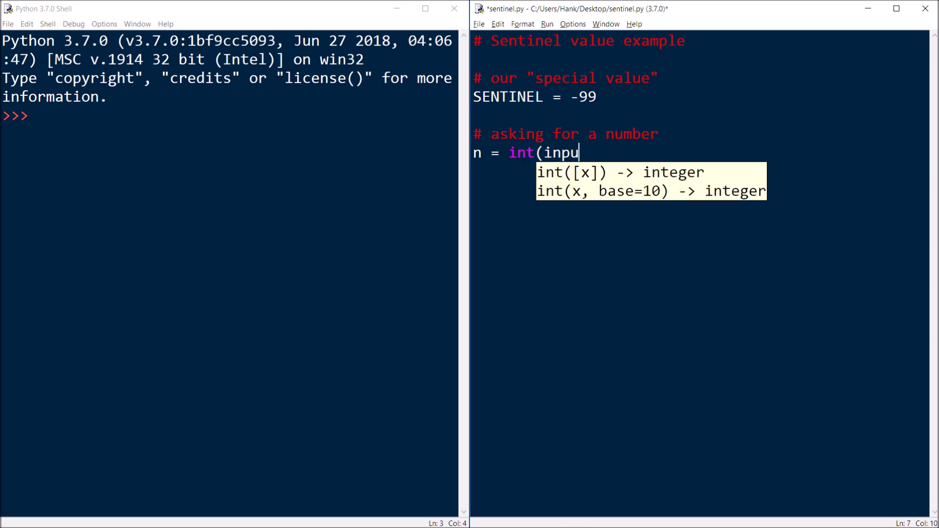
text(t('Enter a number to di)
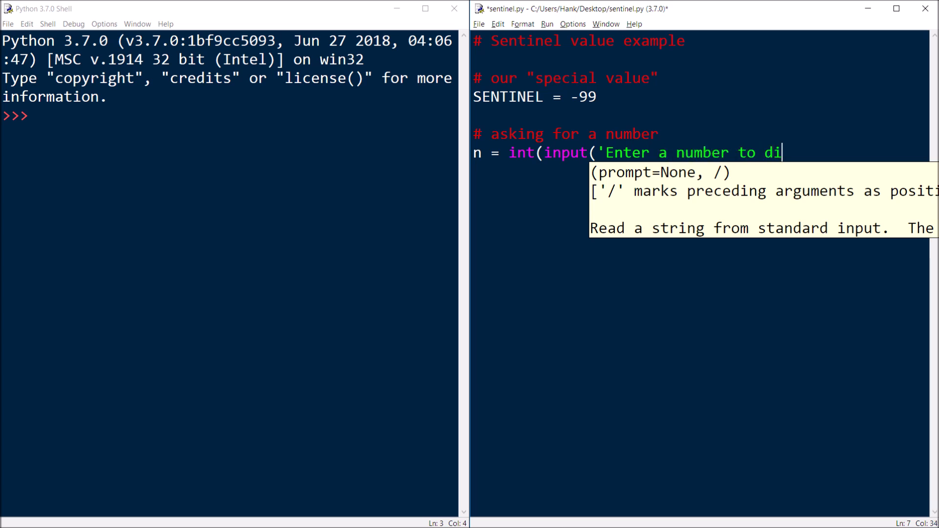
text(splay, -99 to quit)
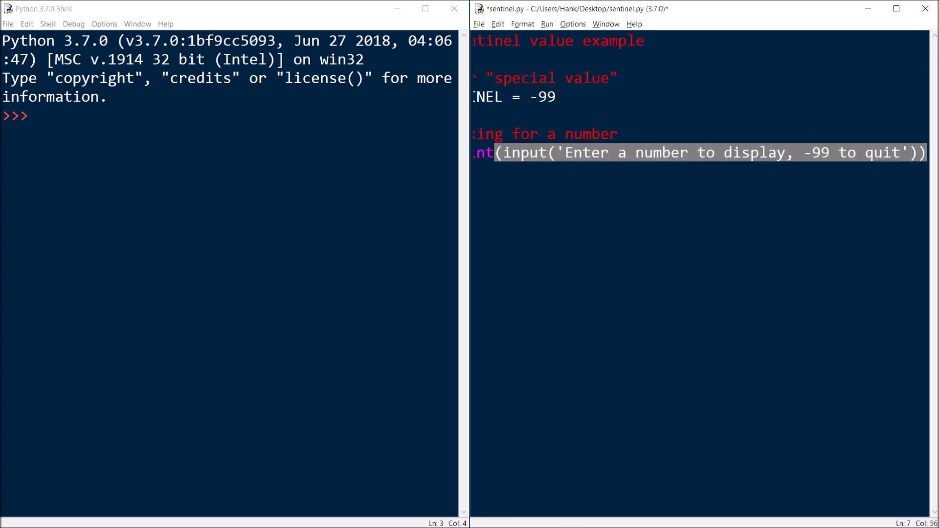
click(925, 153)
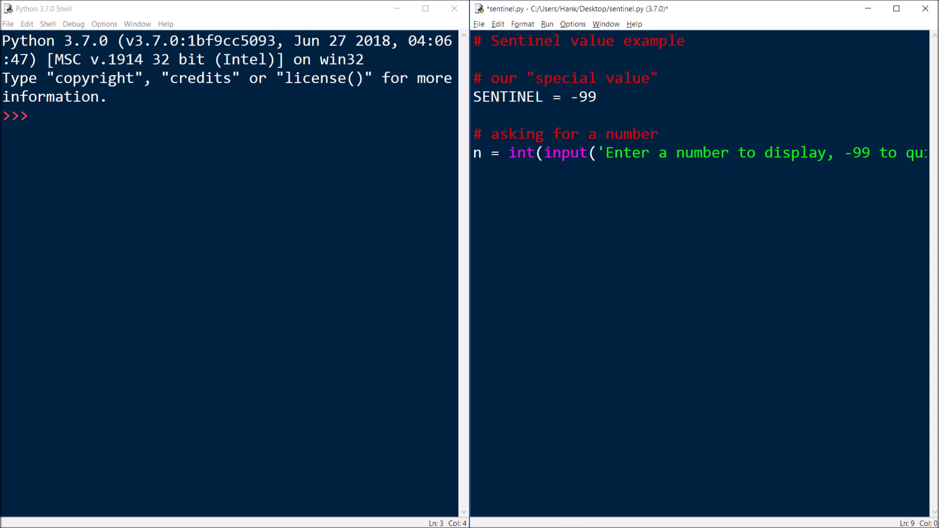
- Add the comment # test for the sentinel and the loop header while n != SENTINEL:
text(#)
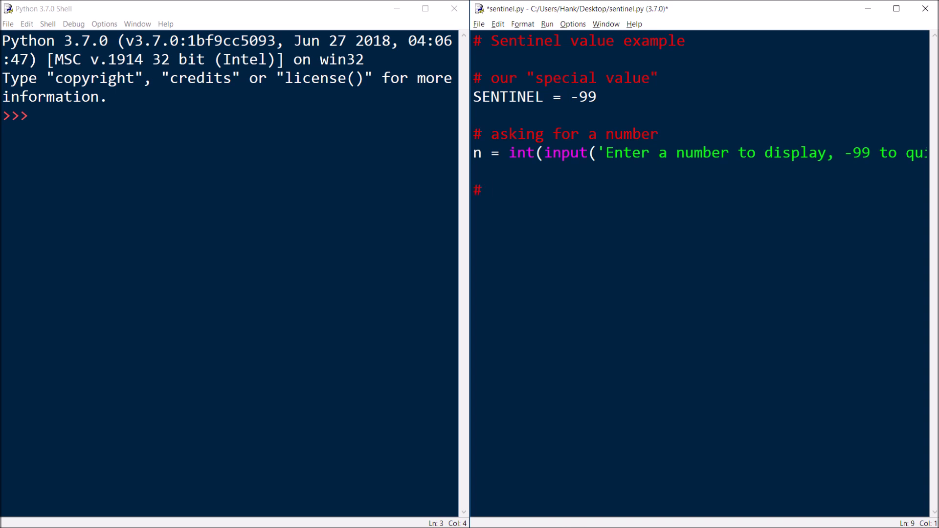
text(test for the sentinel)
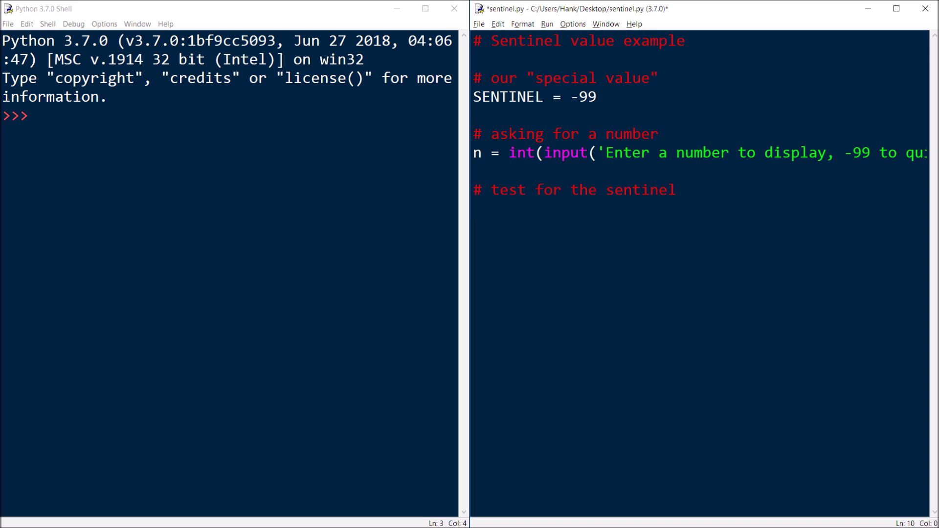
key(Return)
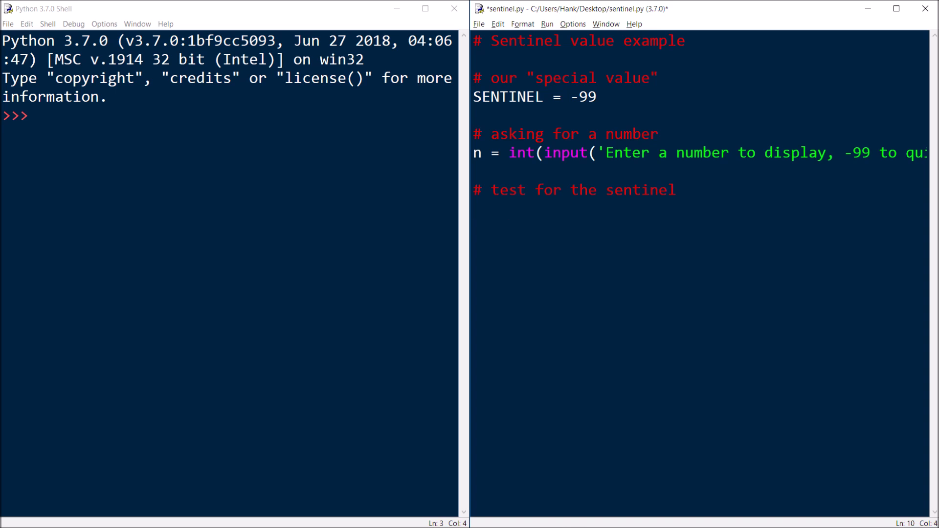
text(while)
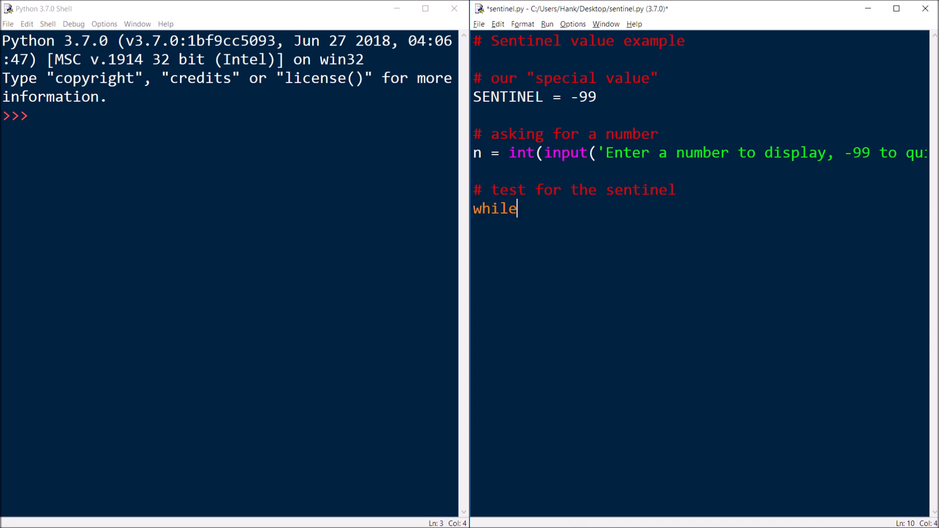
text(n)
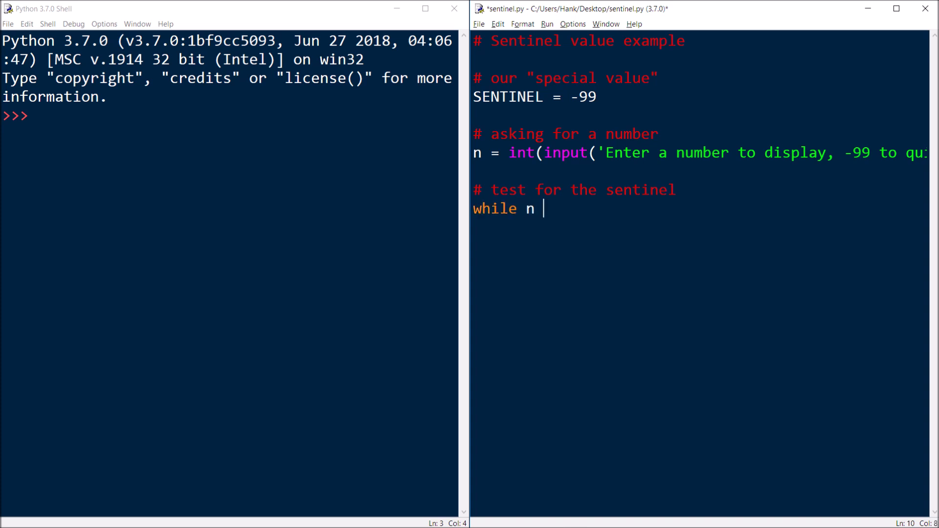
text(!=)
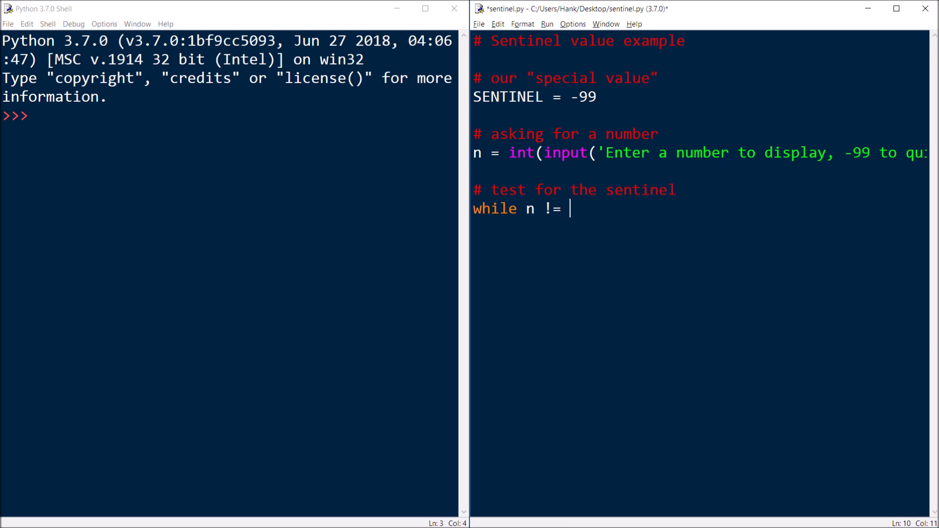
text(SENTINEL:)
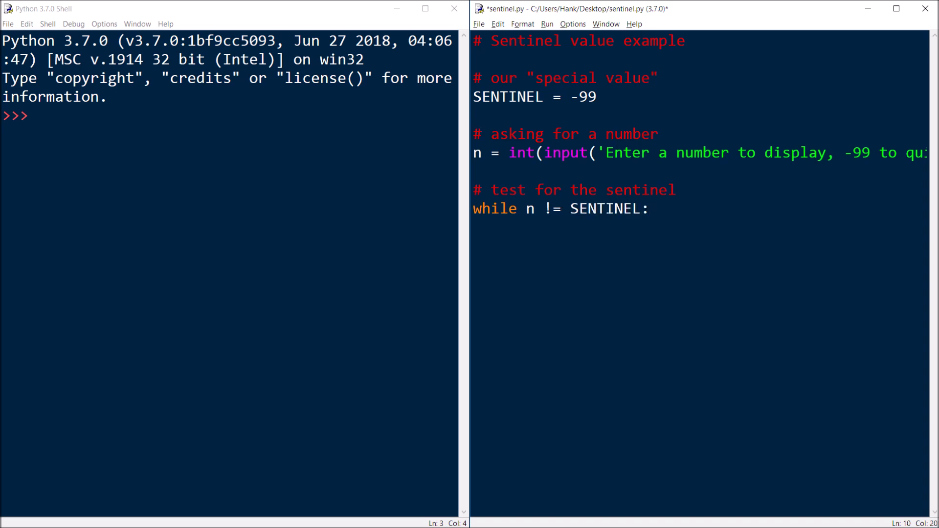
- Inside the loop, add the comment # process the input: and print(n)
text(#)
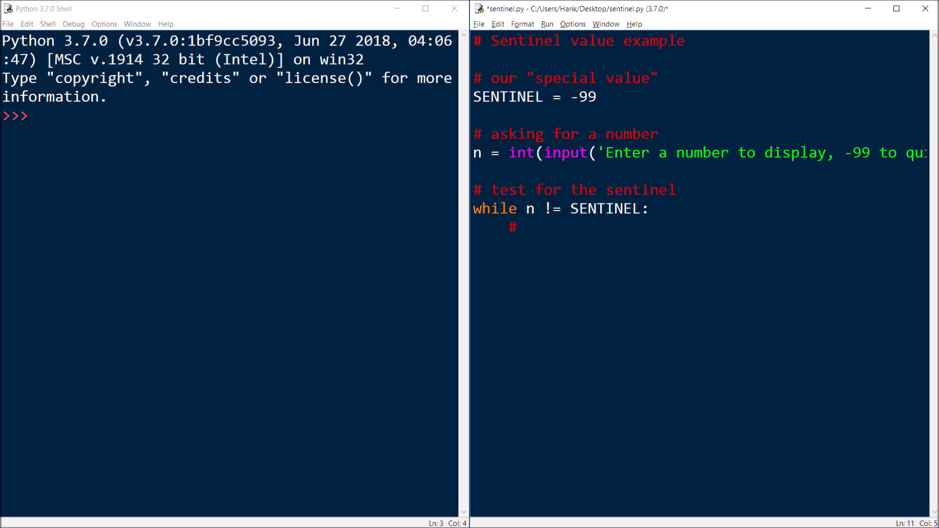
text(process)
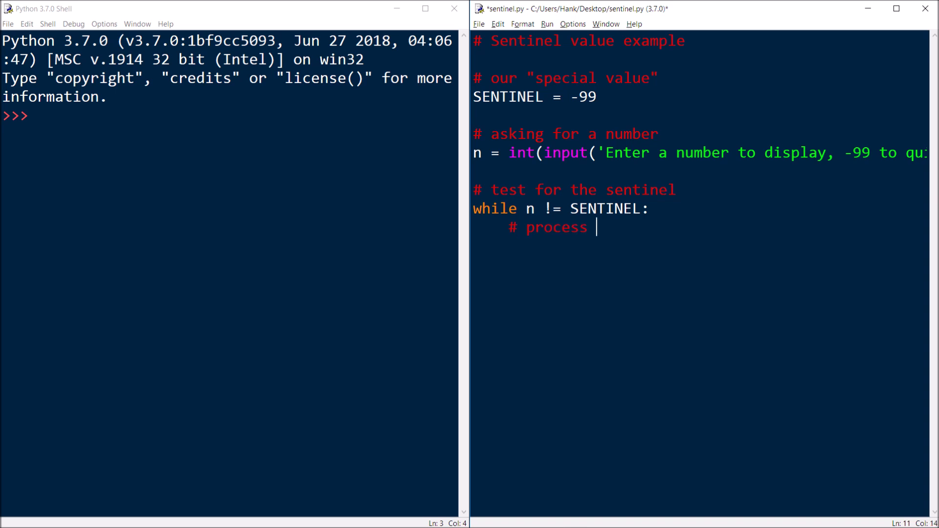
text(the input:)
text(print)
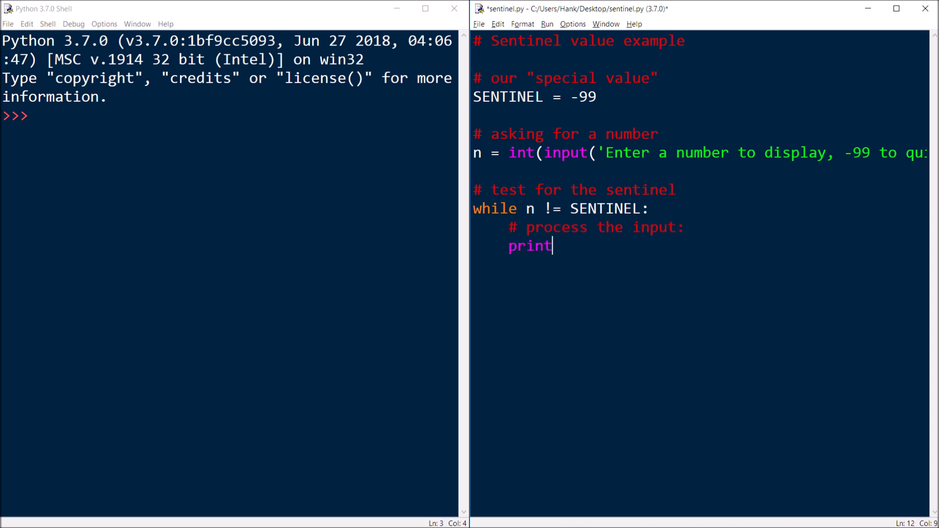
text(()
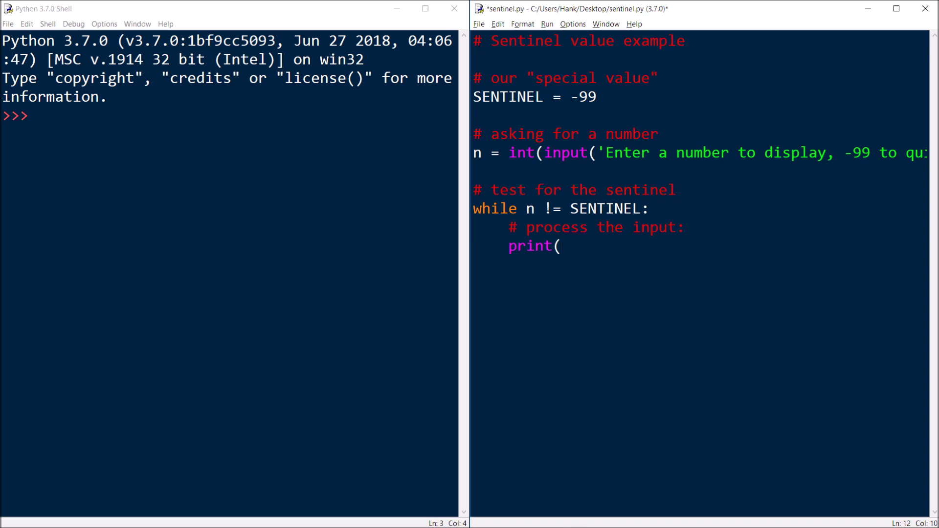
text(n))
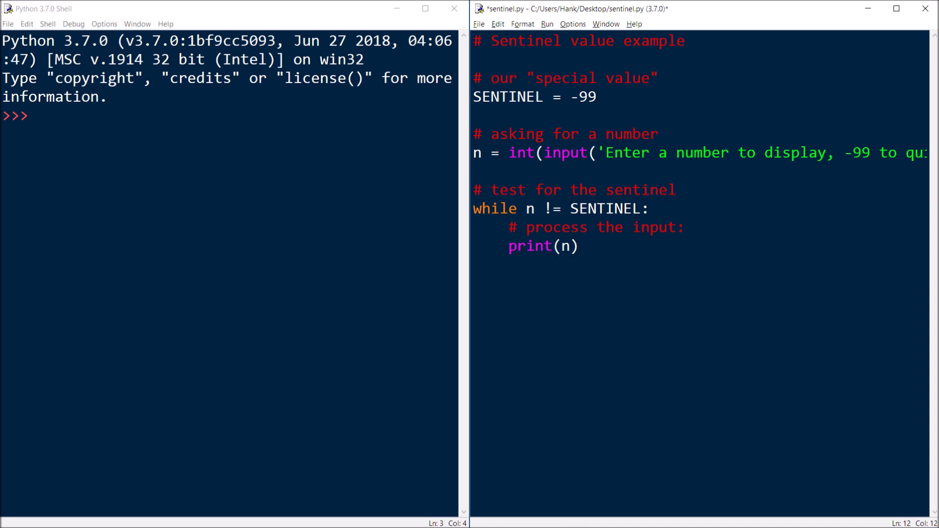
click(580, 246)
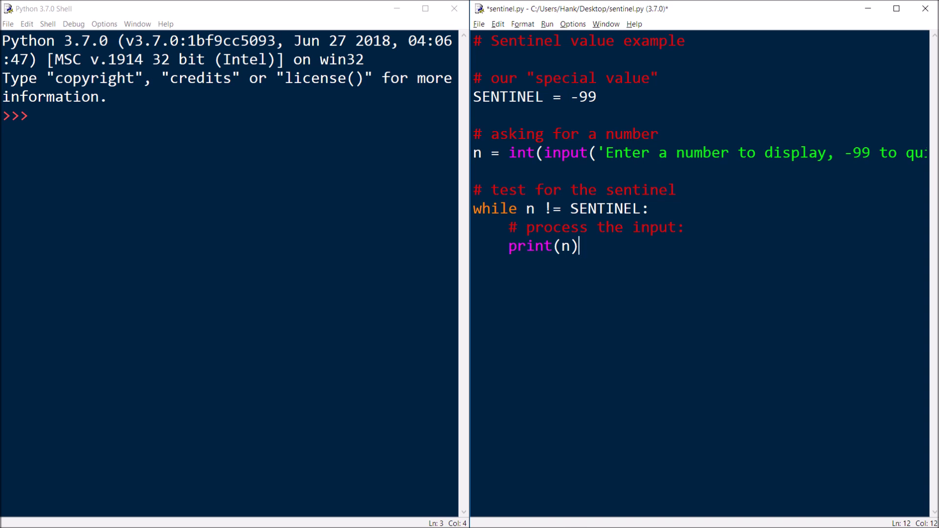
- Inside the loop, add a next-input comment and re-read n with the same int(input(...)) prompt
key(enter)
text(# get the ne)
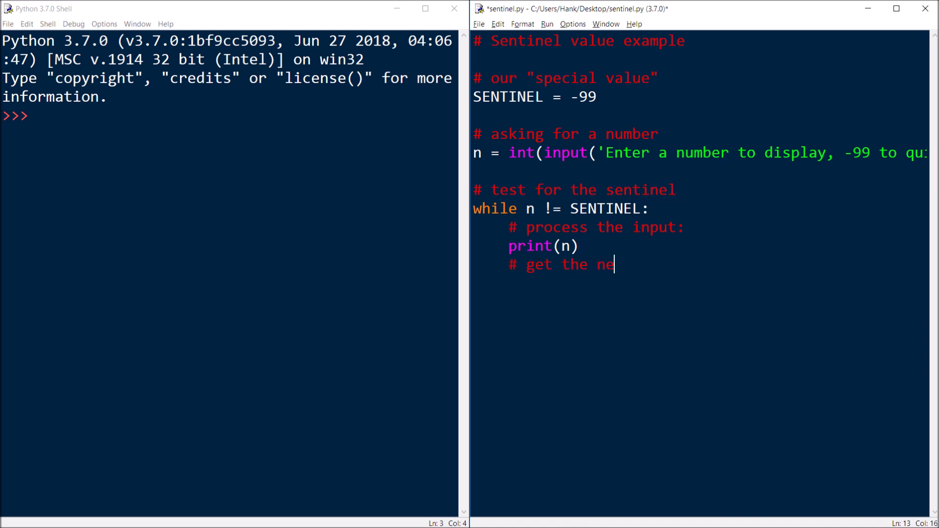
text(xt input)
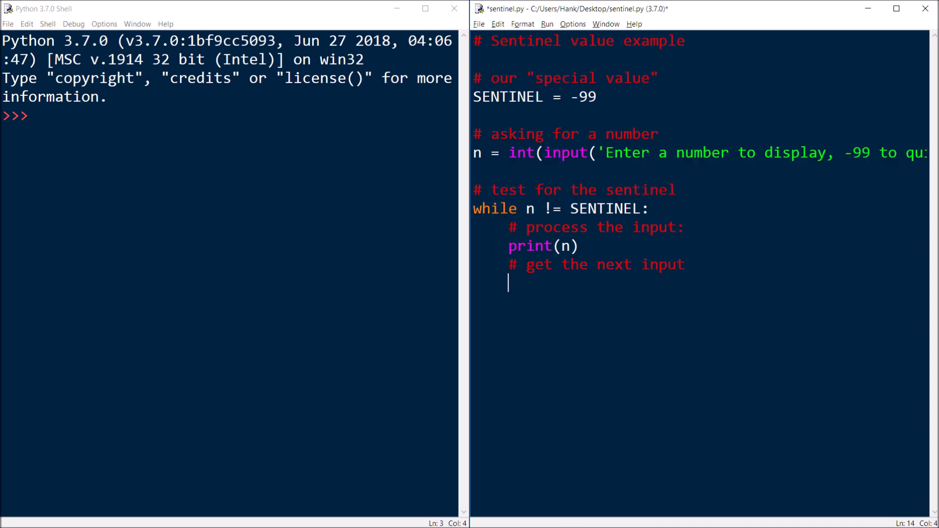
text(n = int(input('Enter a number to display, -99 to quit')))
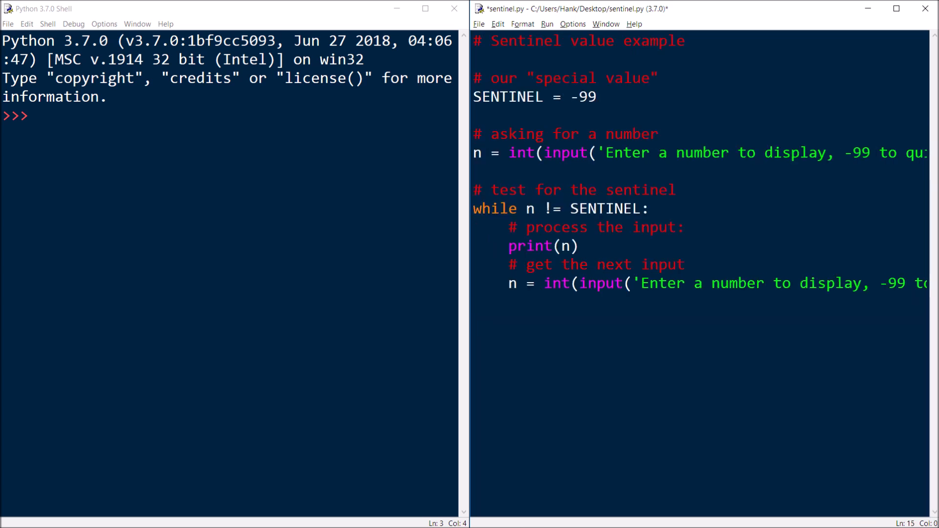
- After the loop, add the closing continue/sentinel comment and print('good bye!'), then save
text(# continue on once they've entered th)
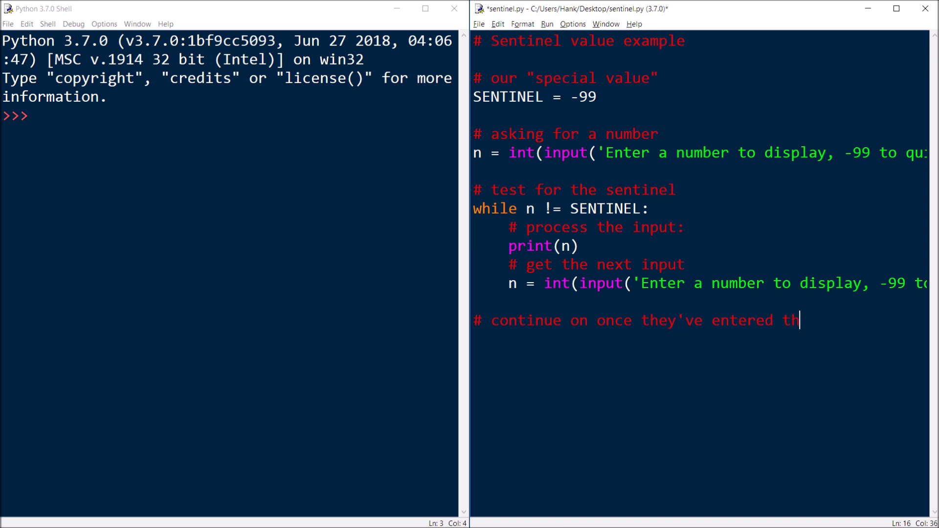
text(e sentinel)
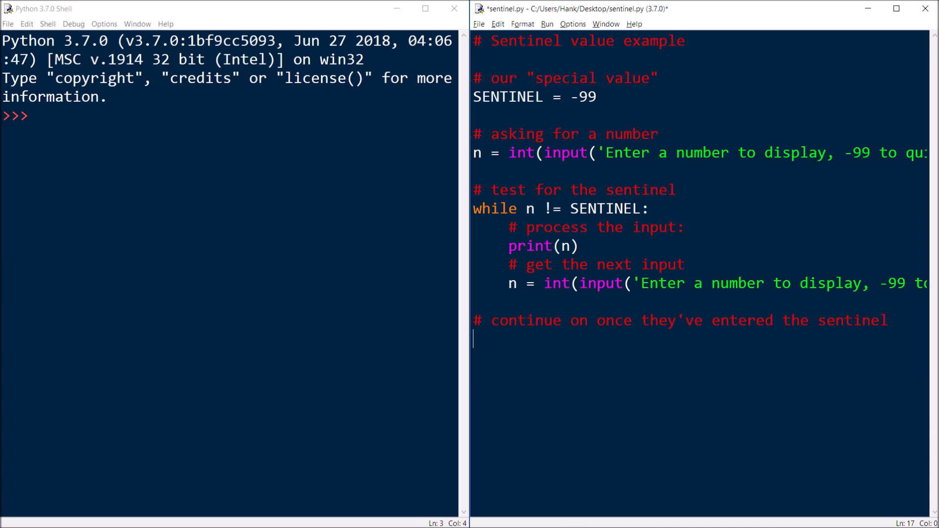
text(print('go)
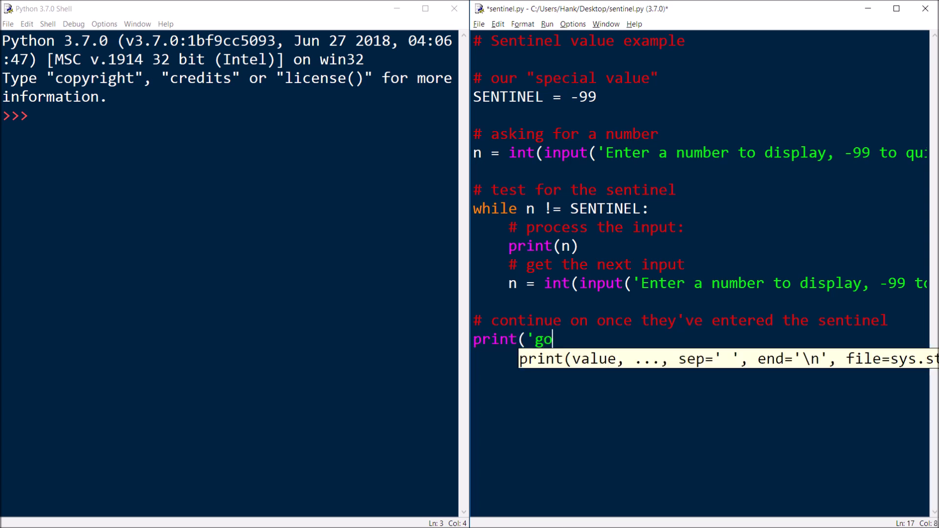
text(od bye!'))
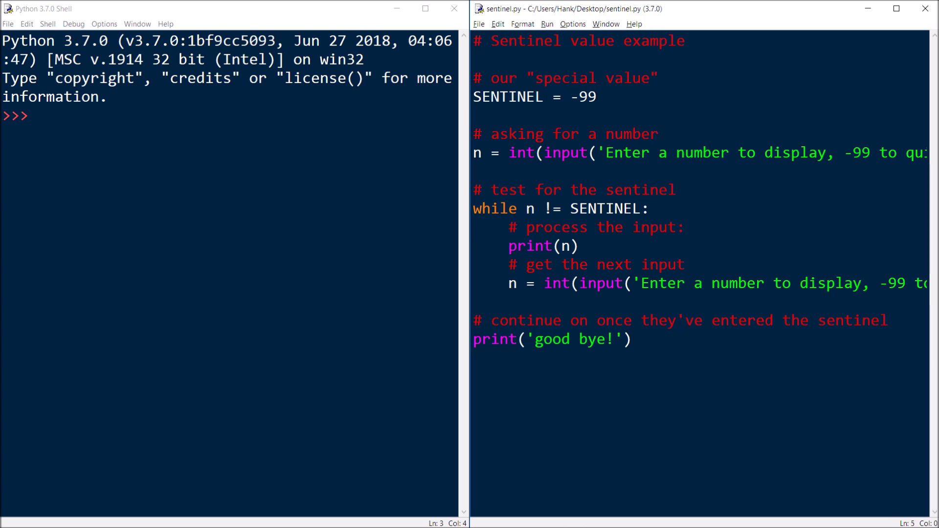
- Run the program and enter -99 in the shell so it prints good bye! immediately
key(F5)
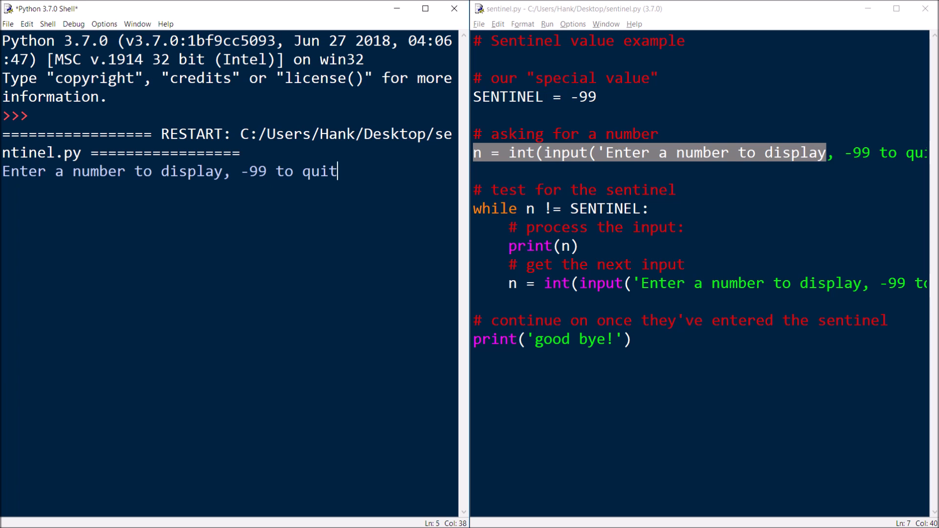
text(-00)
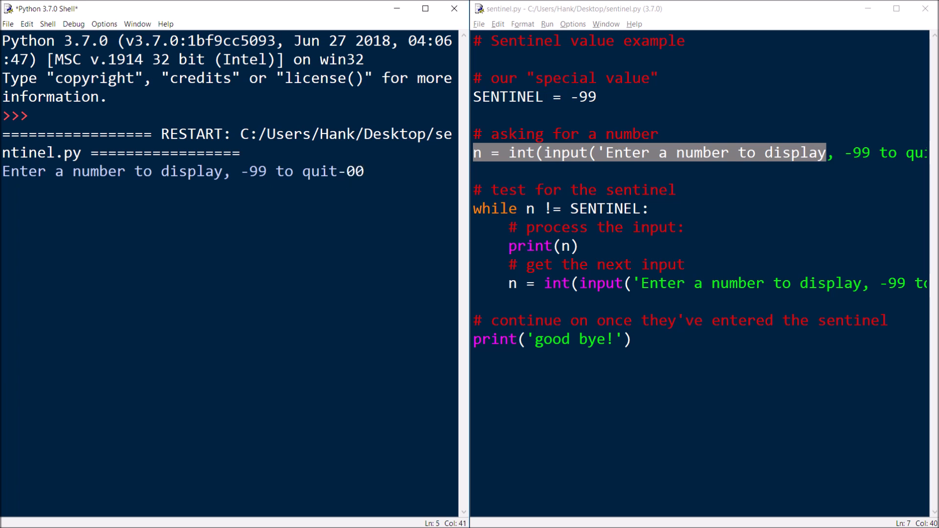
text(99)
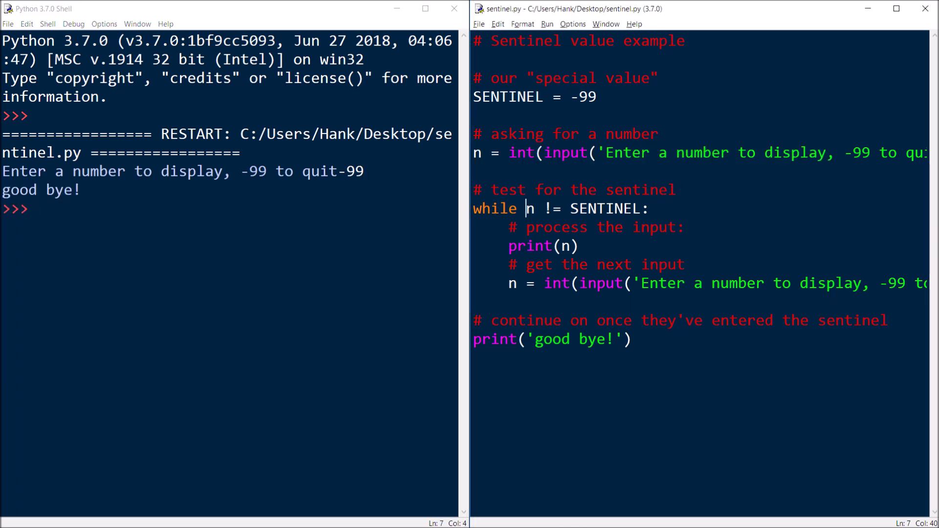
- Edit both input prompt strings to end with ': ' and save the script
drag(525, 208, 639, 208)
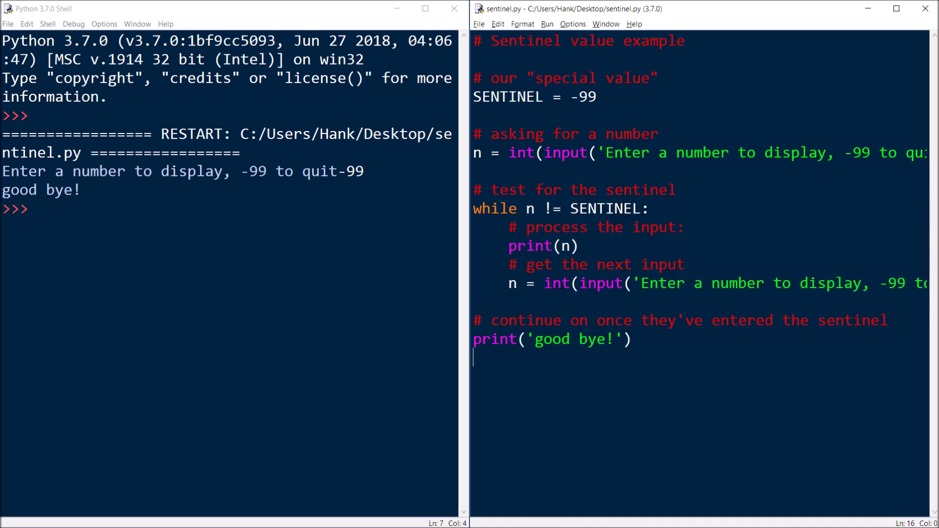
click(631, 340)
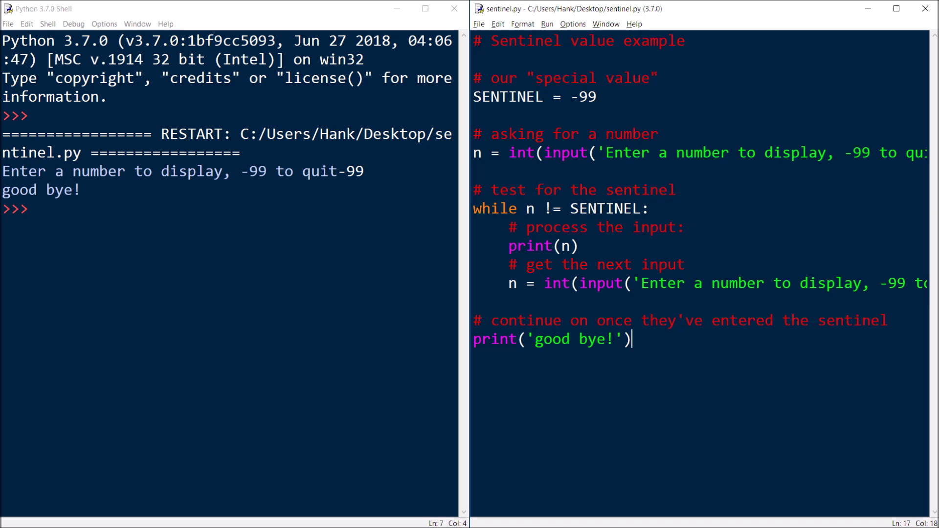
double_click(530, 245)
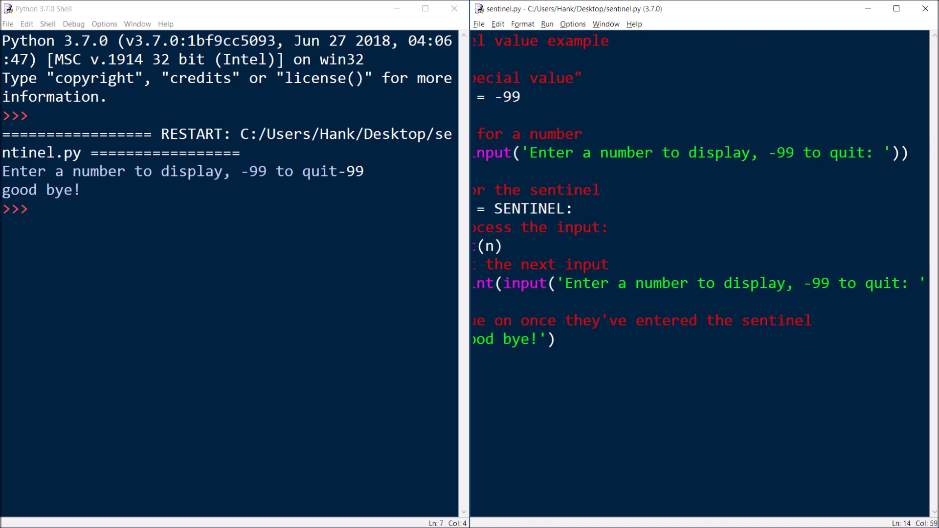
- Rerun the program, entering 6, 12, 77, 66, 234243, then -99 to end with good bye!
key(F5)
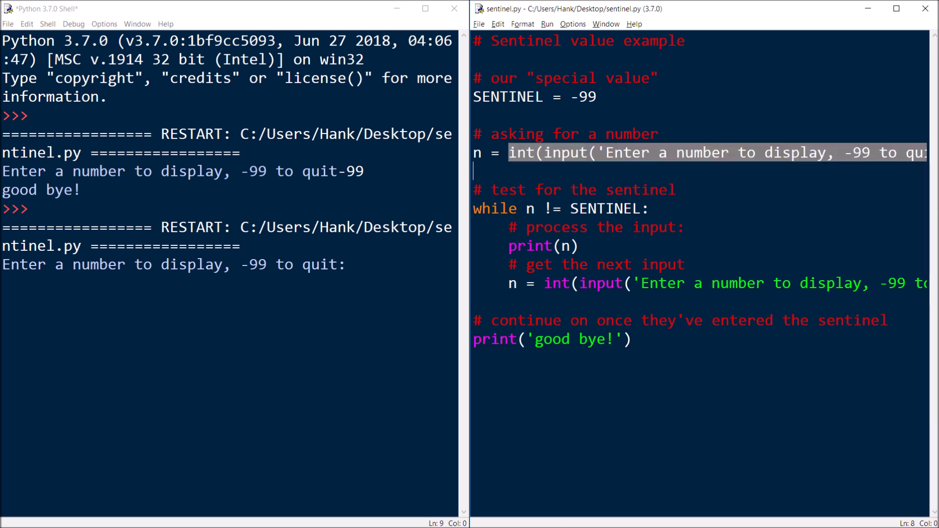
text(6)
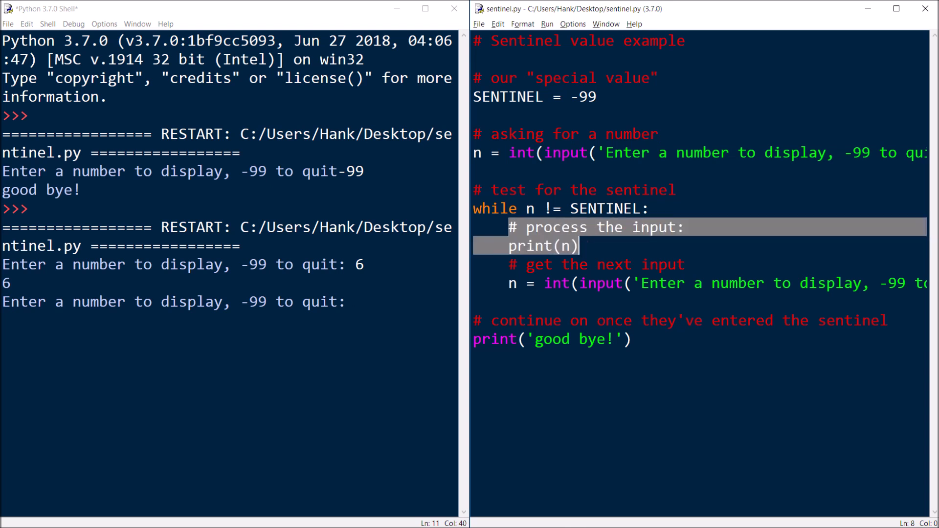
click(577, 245)
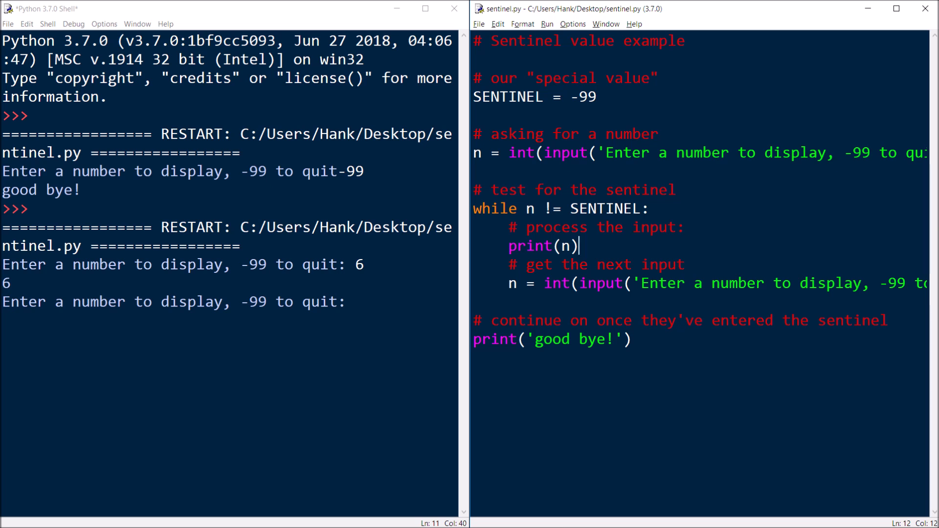
double_click(531, 246)
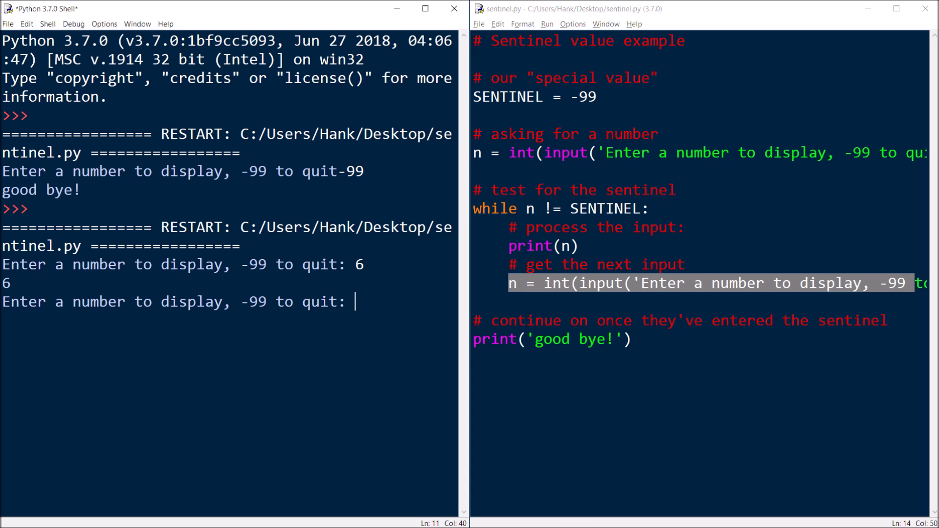
text(12)
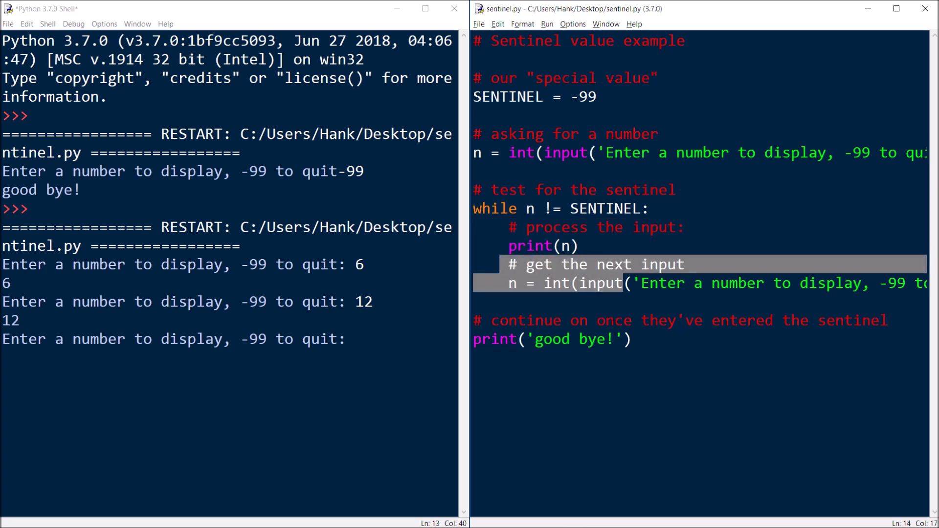
text(77)
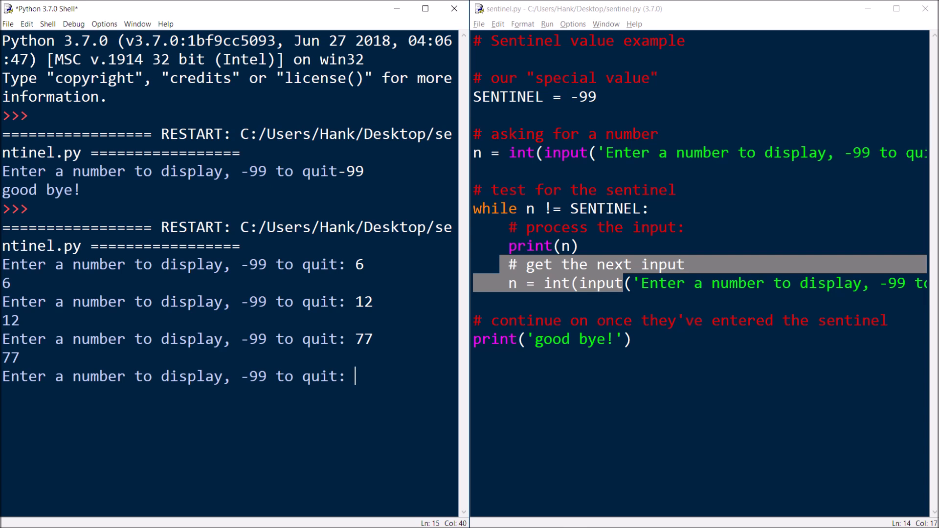
text(66)
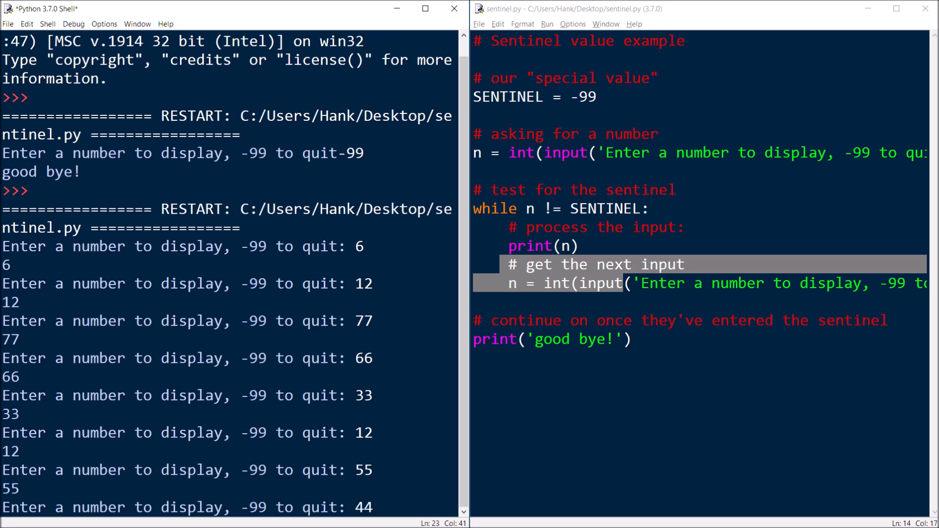
text(234243)
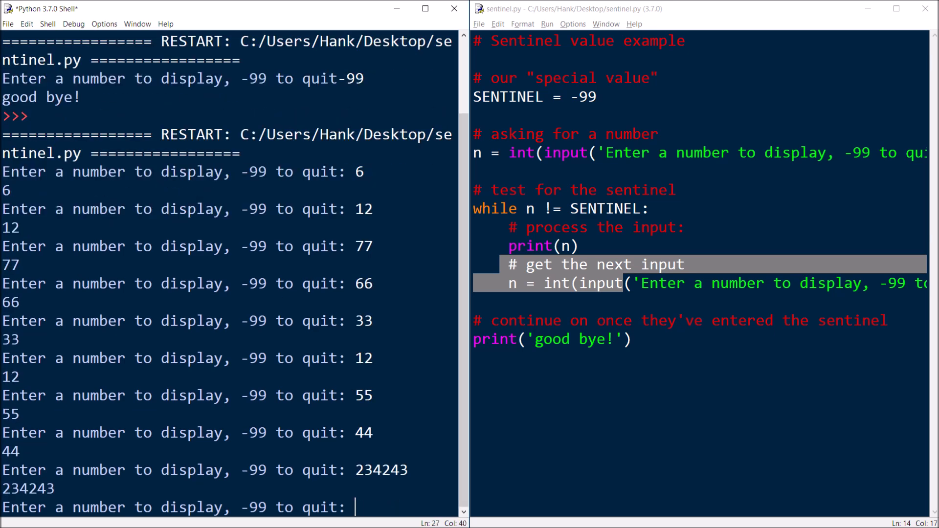
text(-99)
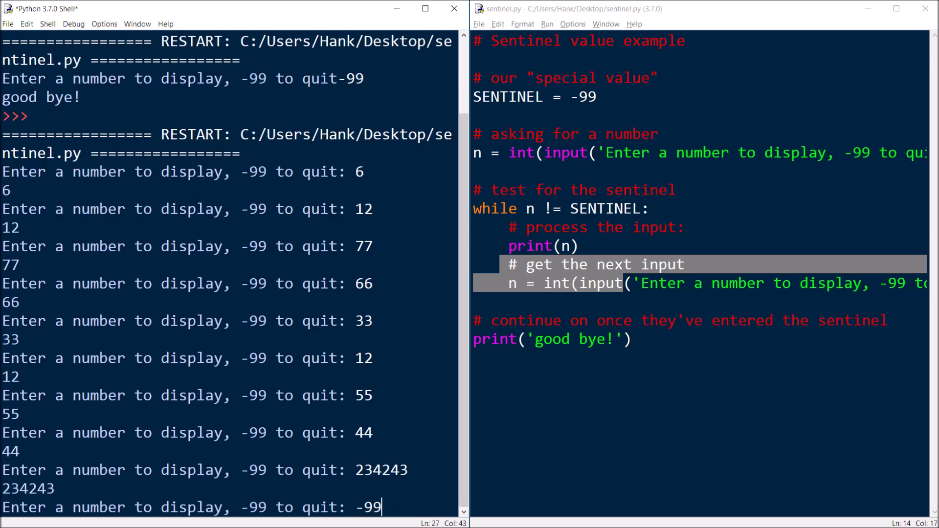
key(Return)
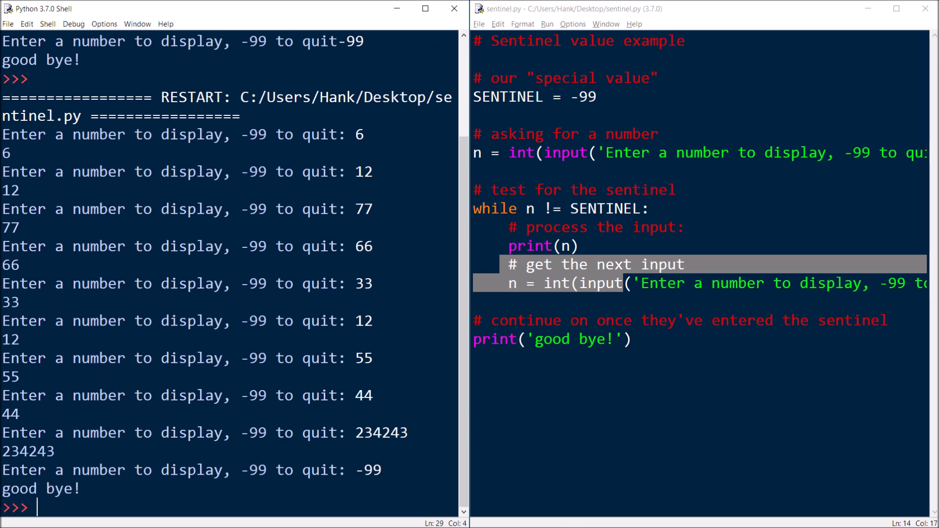
double_click(369, 470)
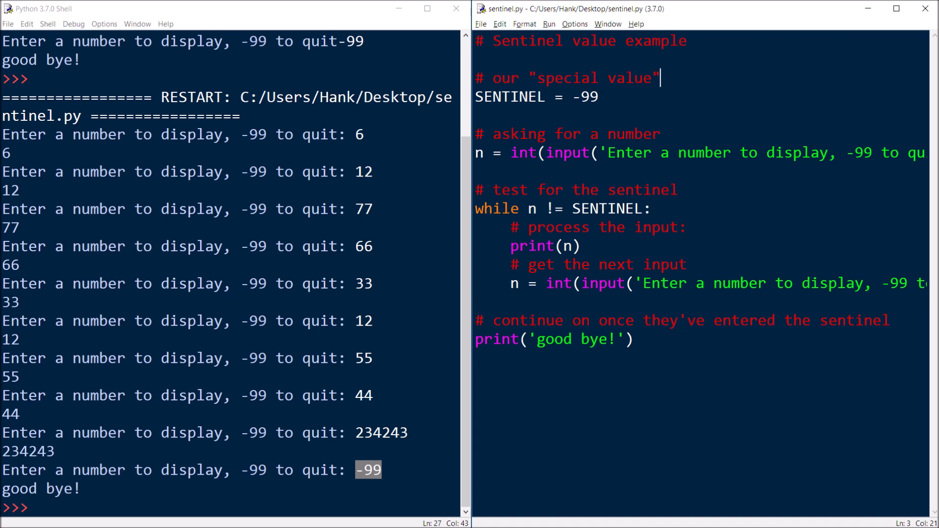
- Below the code, start the outline with # our "special value" and # test for the sentinel
double_click(539, 78)
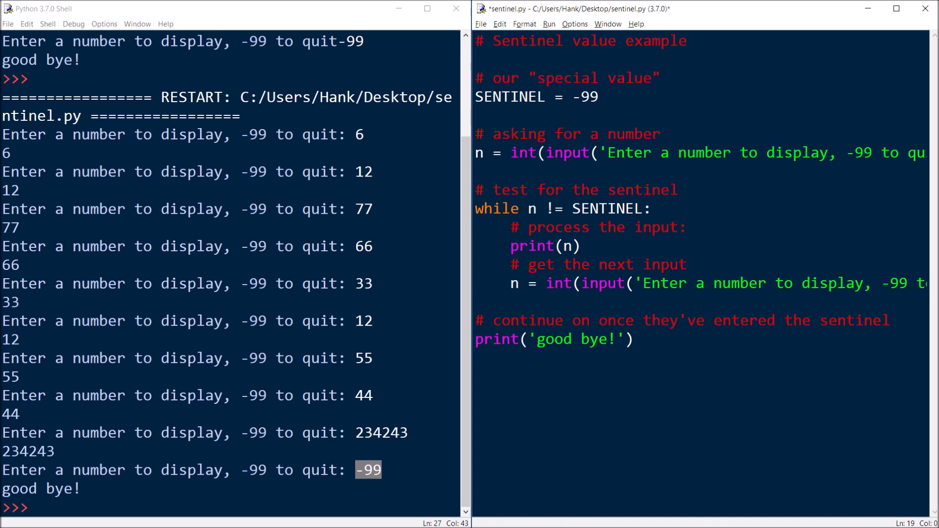
text(# our "special value")
text(# asking for a number)
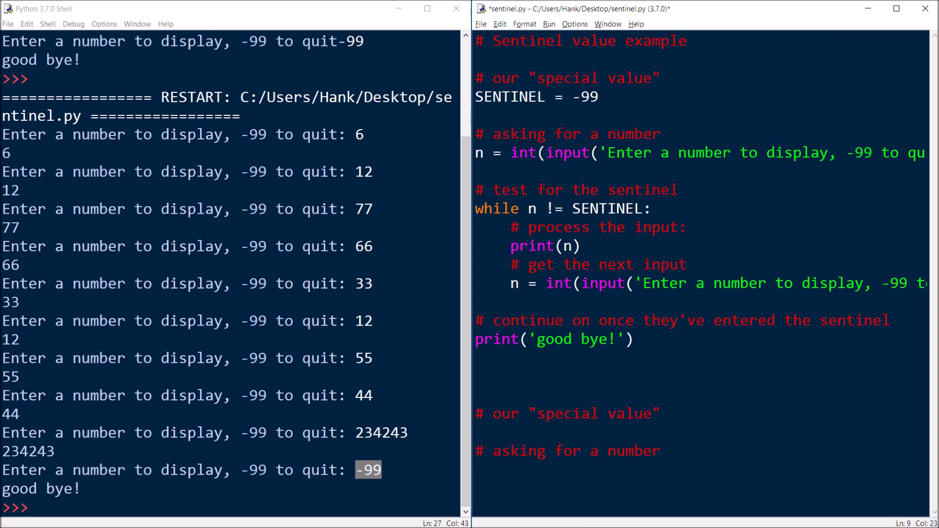
text(# test for the sentinel)
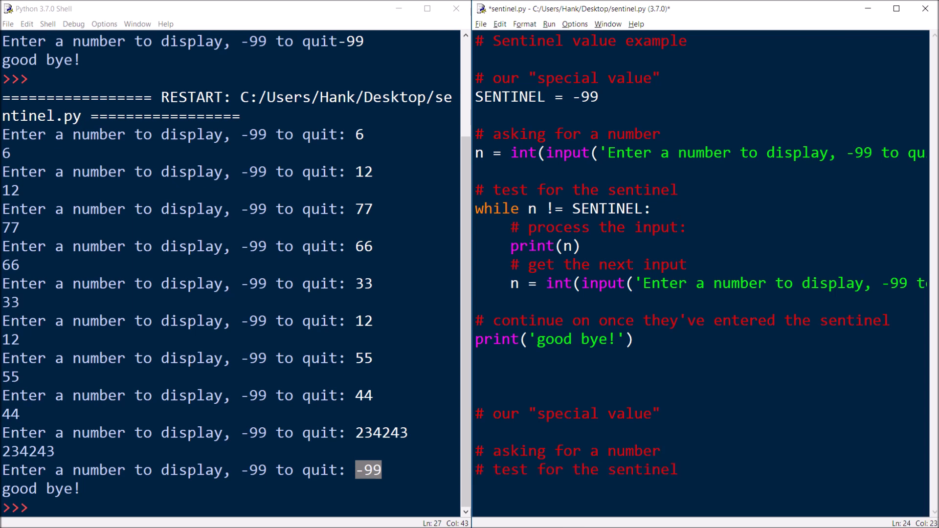
- Copy the remaining comment lines (asking for a number, process input, next input) into the outline
triple_click(598, 227)
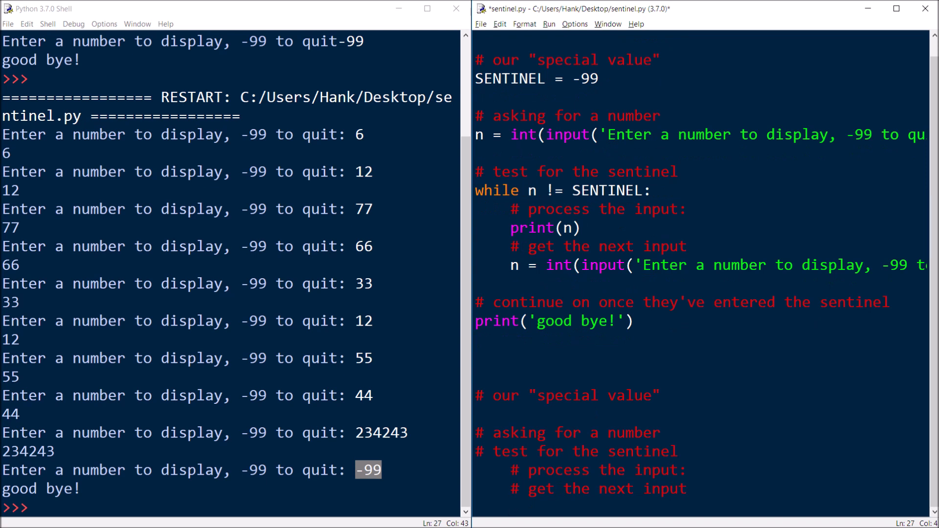
scroll(down, 3)
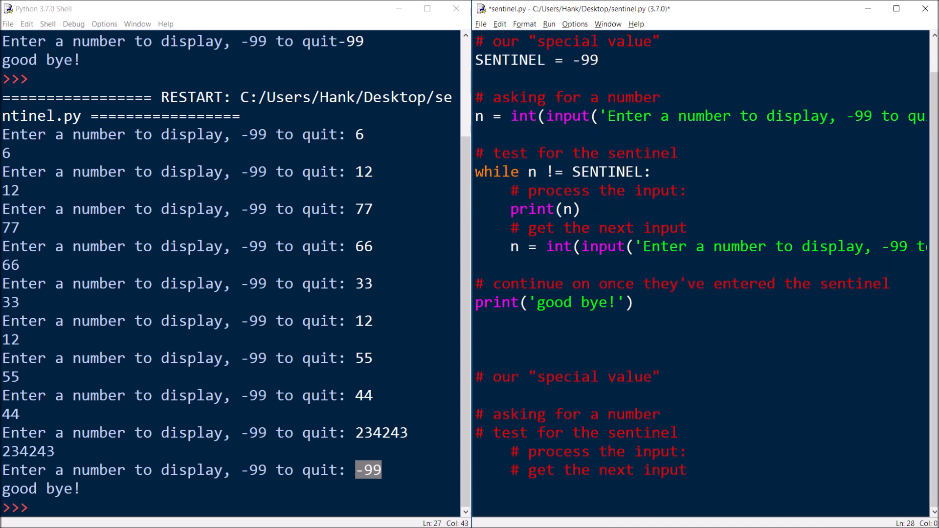
click(587, 470)
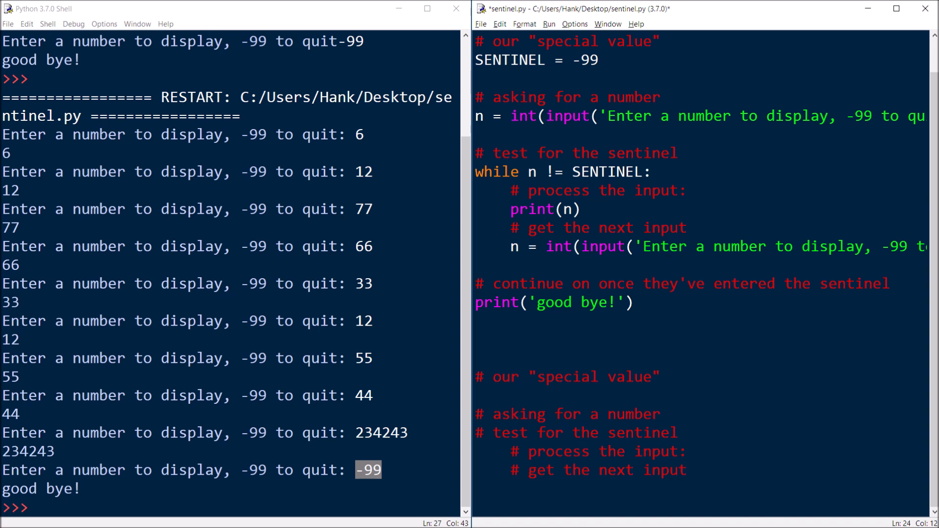
click(580, 432)
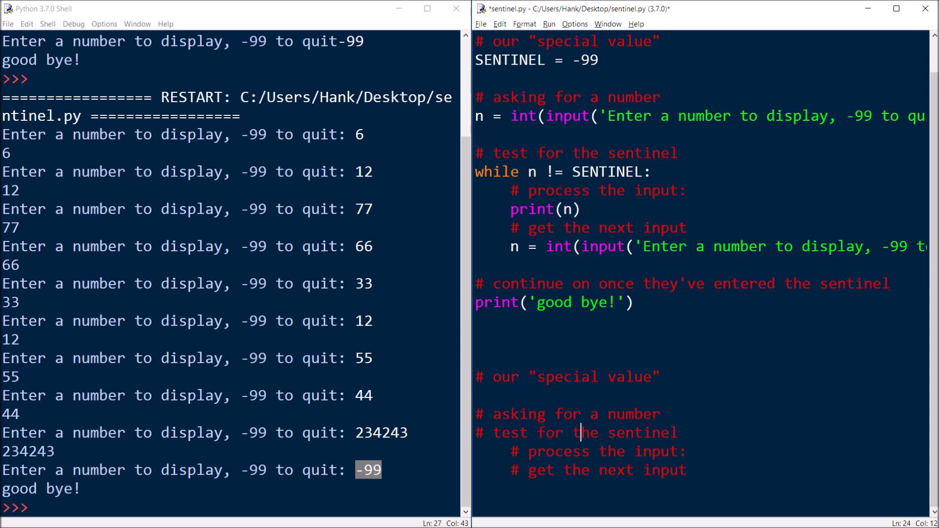